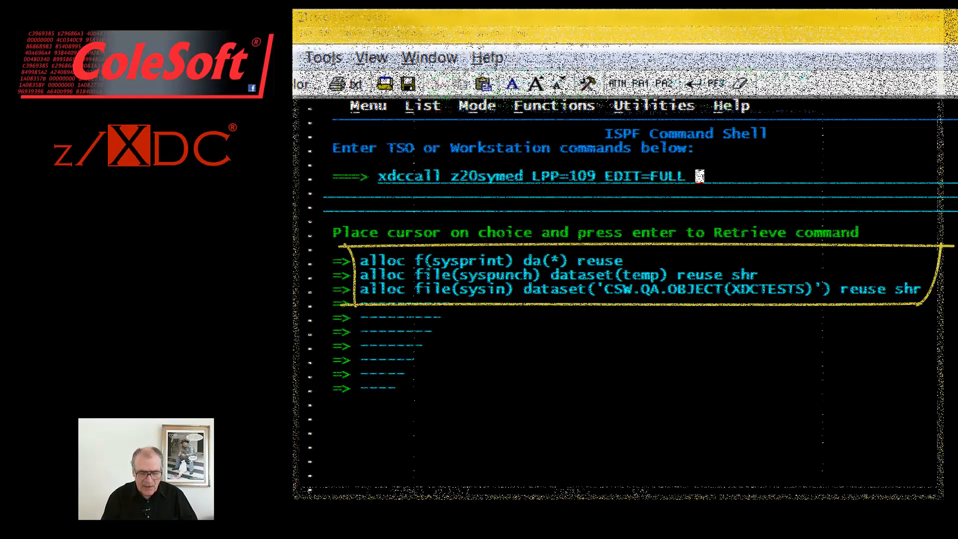
Run 'xdccall z20symed LPP=109 EDIT=FULL' to debug Z20SYMED under z/XDC.
key(Enter)
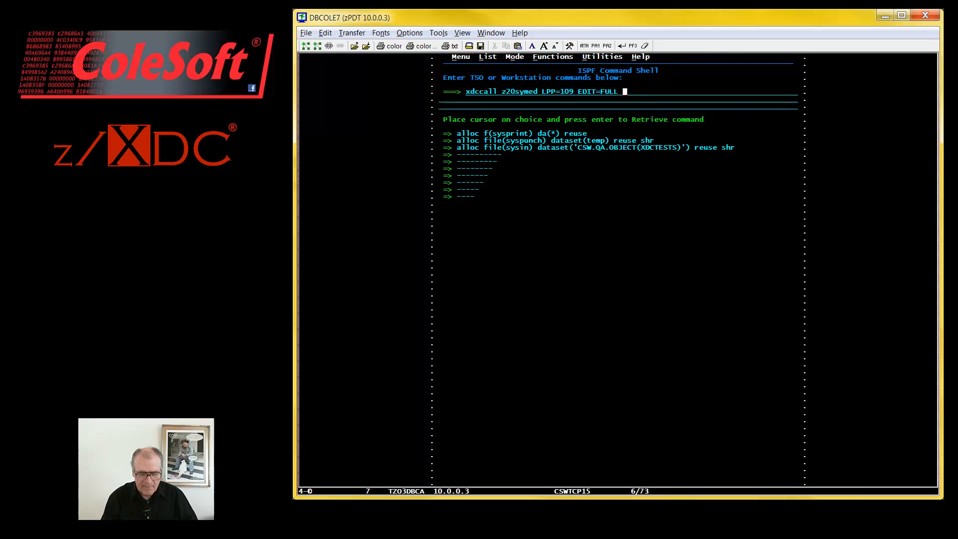
key(Enter)
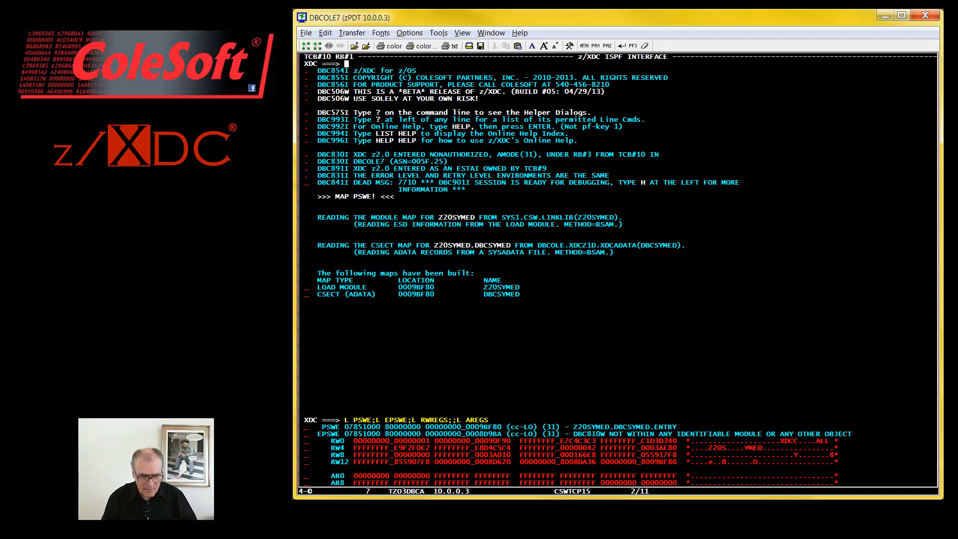
text(WHERE)
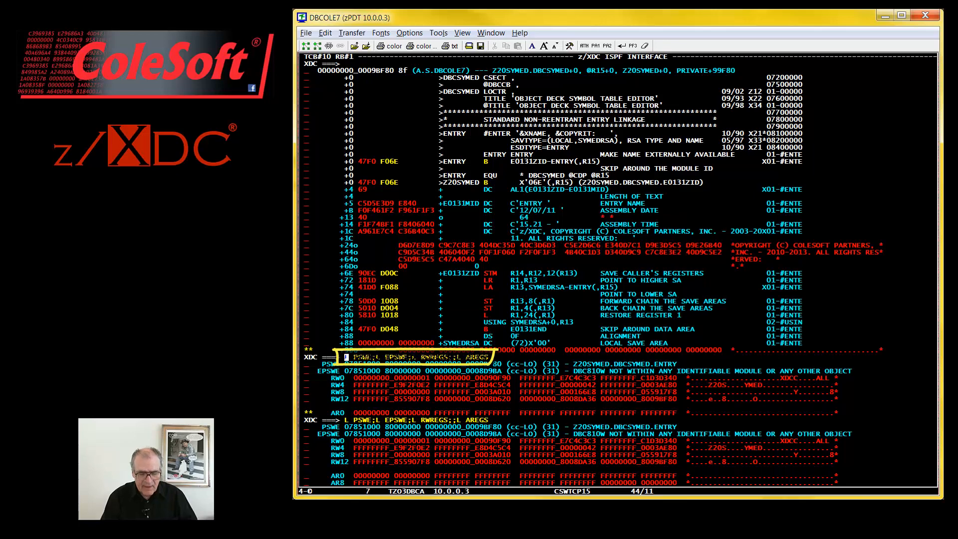
text(FORMAT R1? DATA)
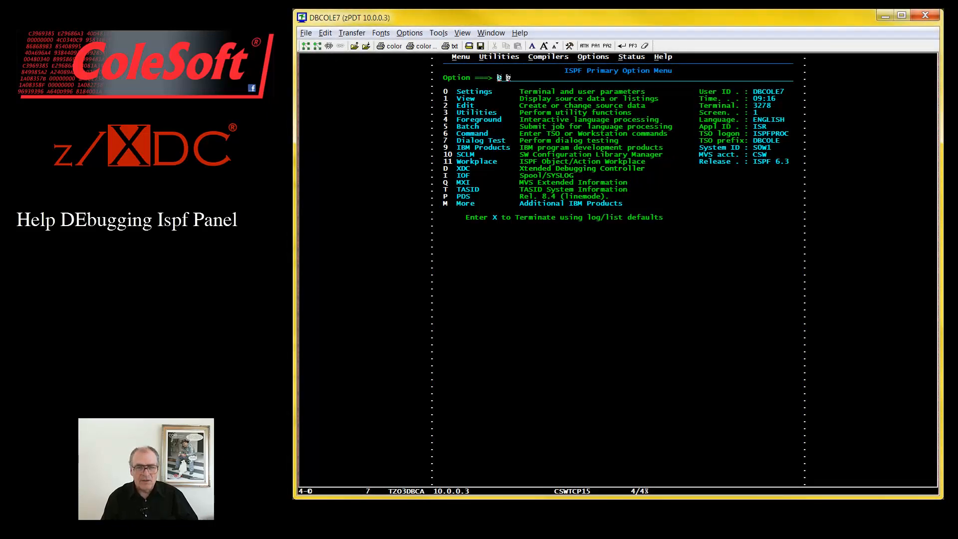
Choose option D on the ISPF Primary Option Menu to launch z/XDC.
text(D)
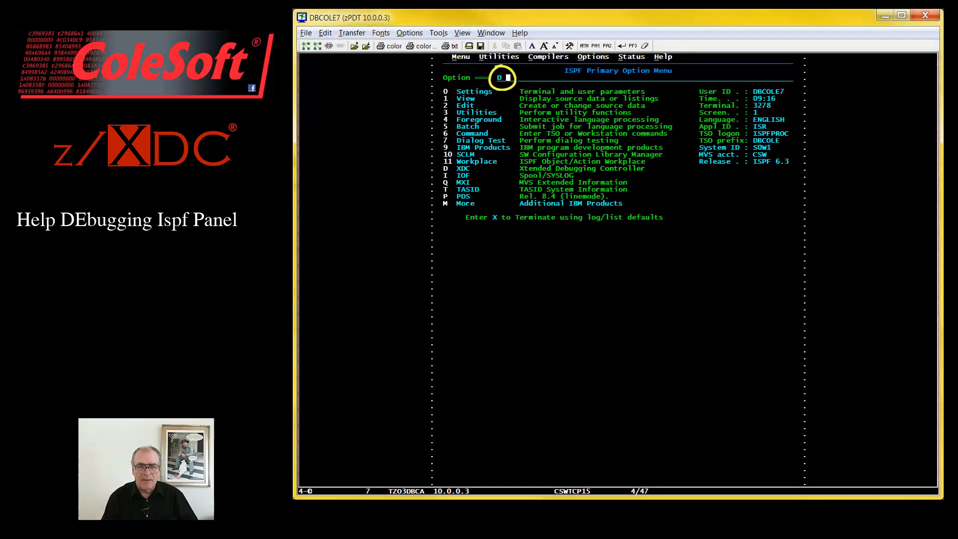
key(enter)
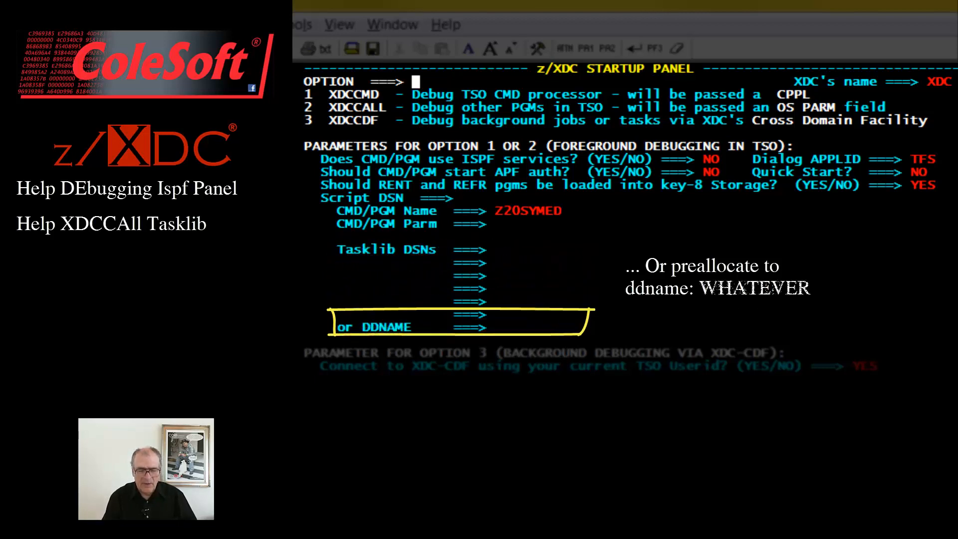
text(WHATEVER)
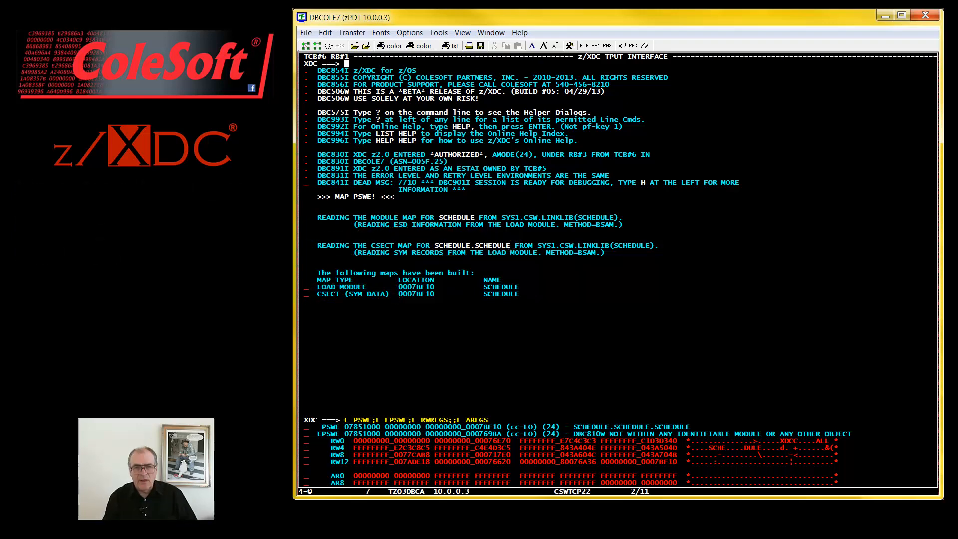
text(WHERE)
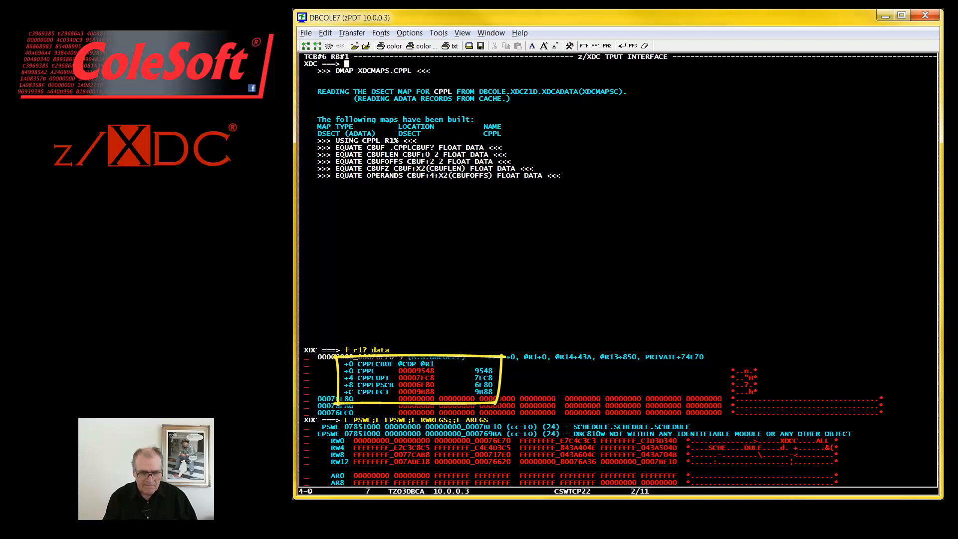
Format CBUF to show buffer length, operand offset and 'SCHEDULE DISPLAY', then enter WHERE.
text(FORMAT CBUF)
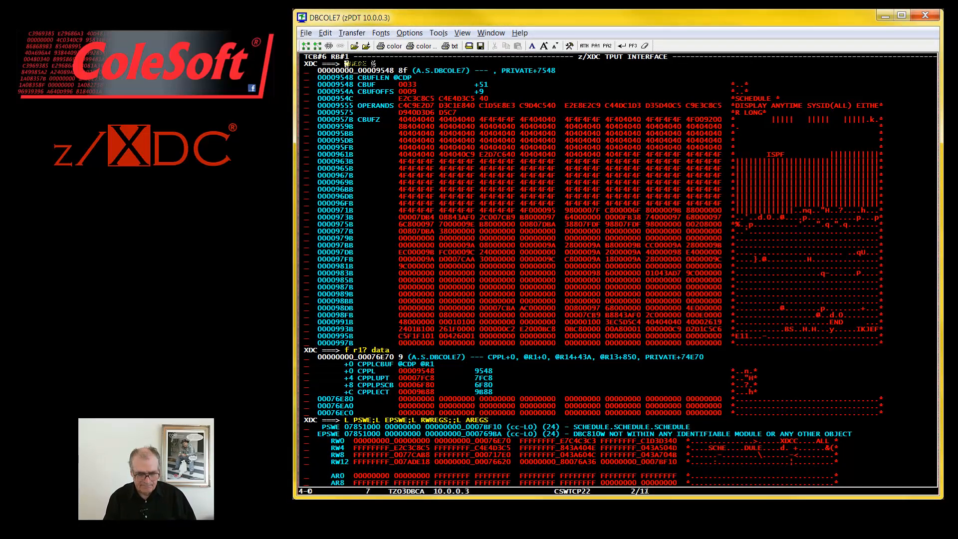
text(WHERE)
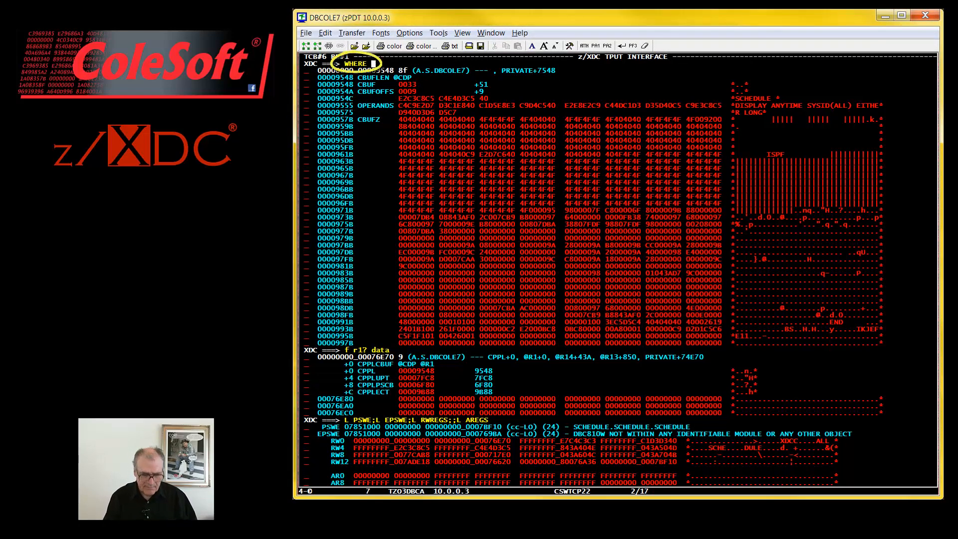